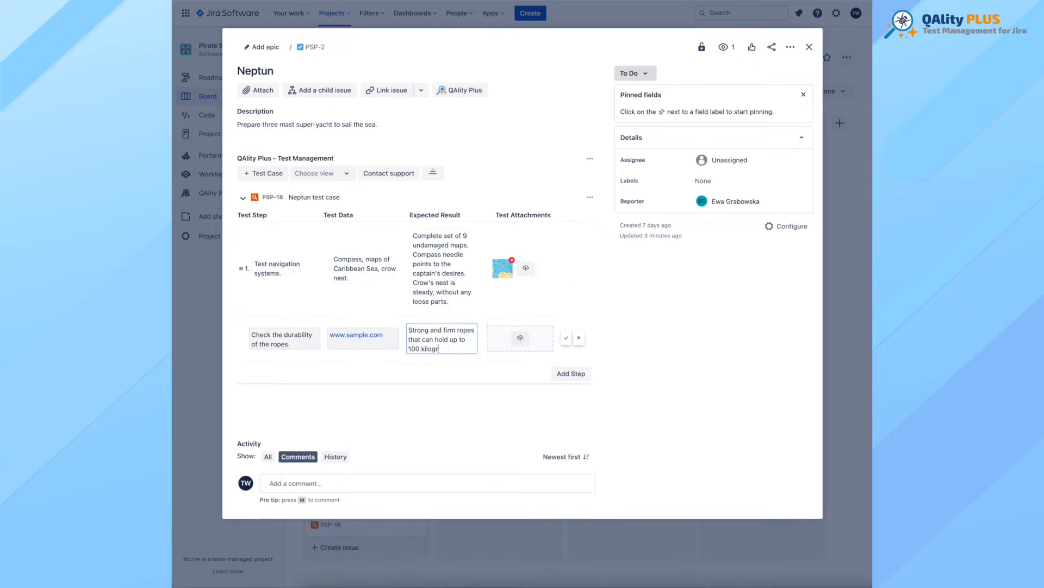
Open the Black Pearl test cycle and start executing its unexecuted test case.
left_click(565, 337)
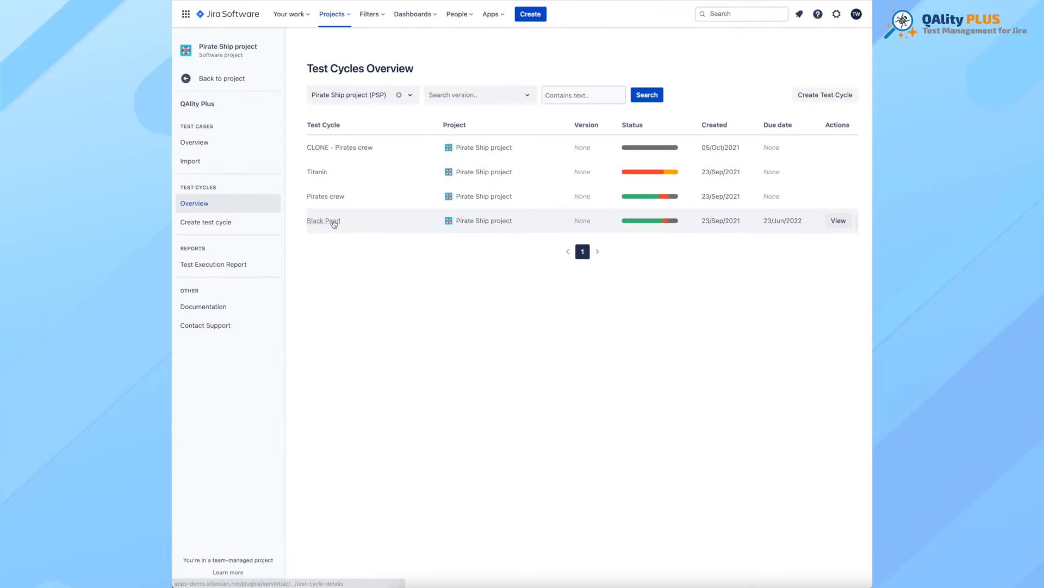
left_click(324, 220)
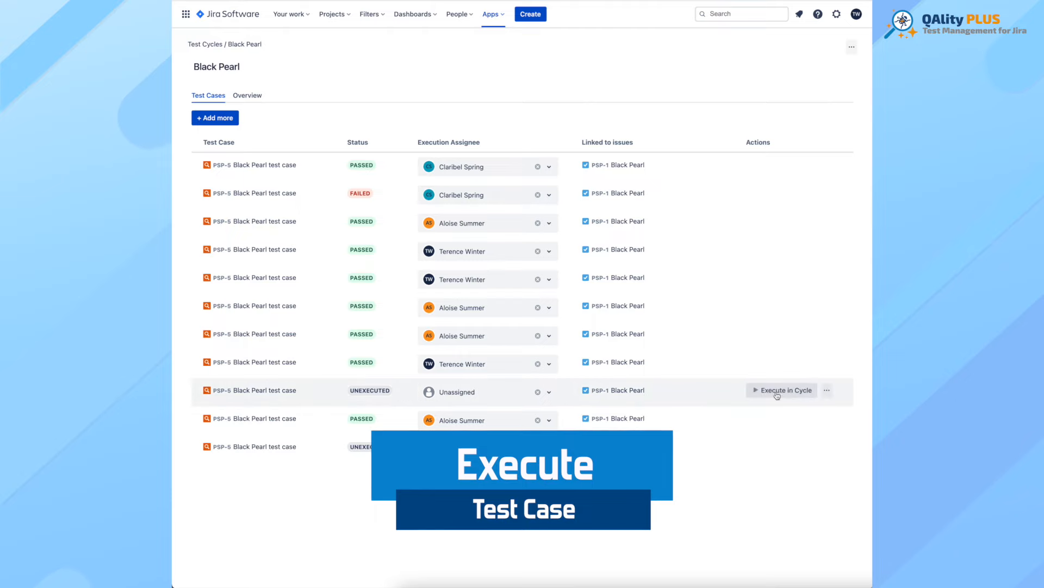
left_click(781, 389)
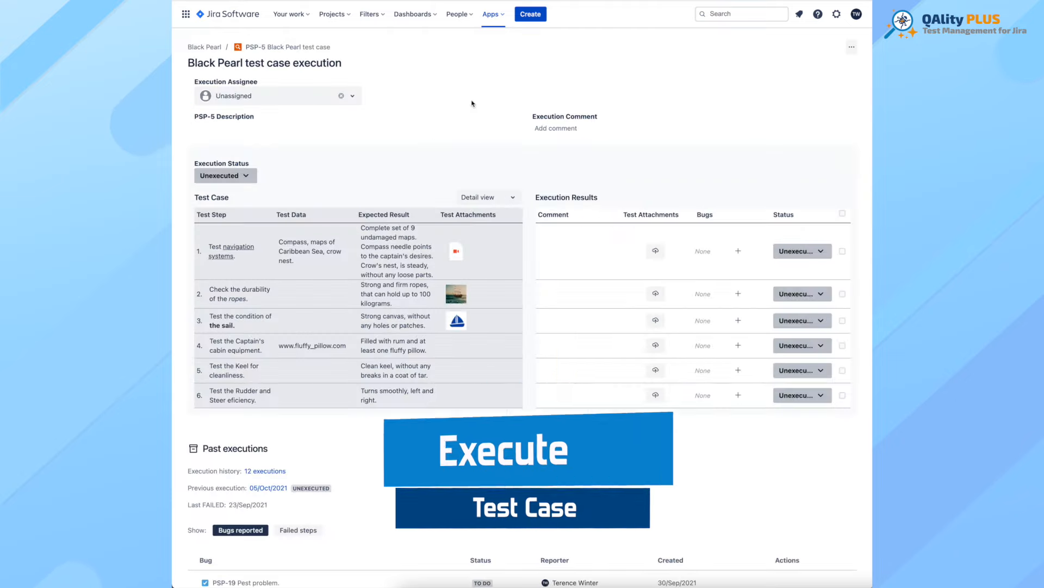
left_click(277, 95)
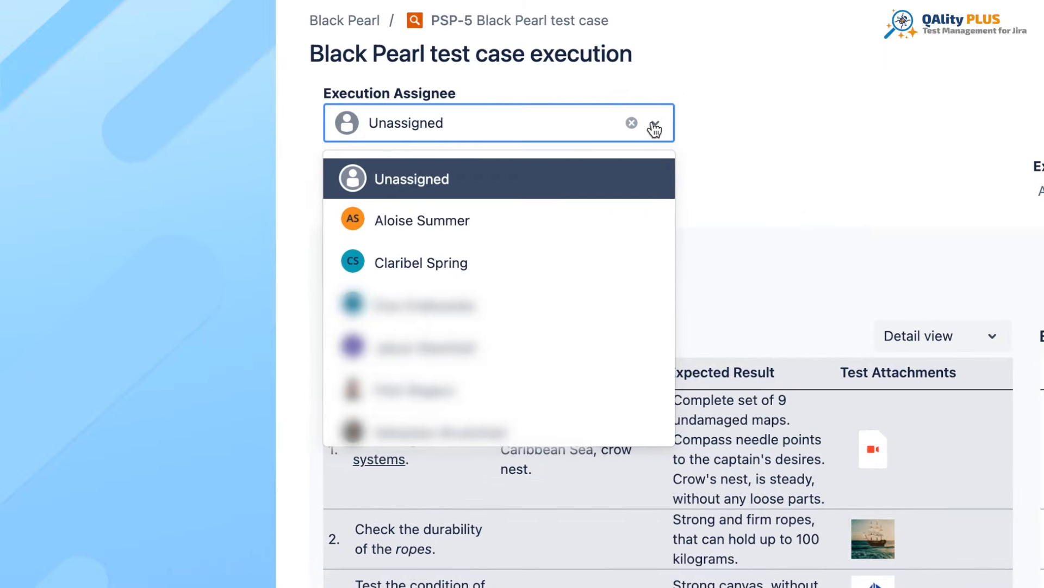
left_click(422, 220)
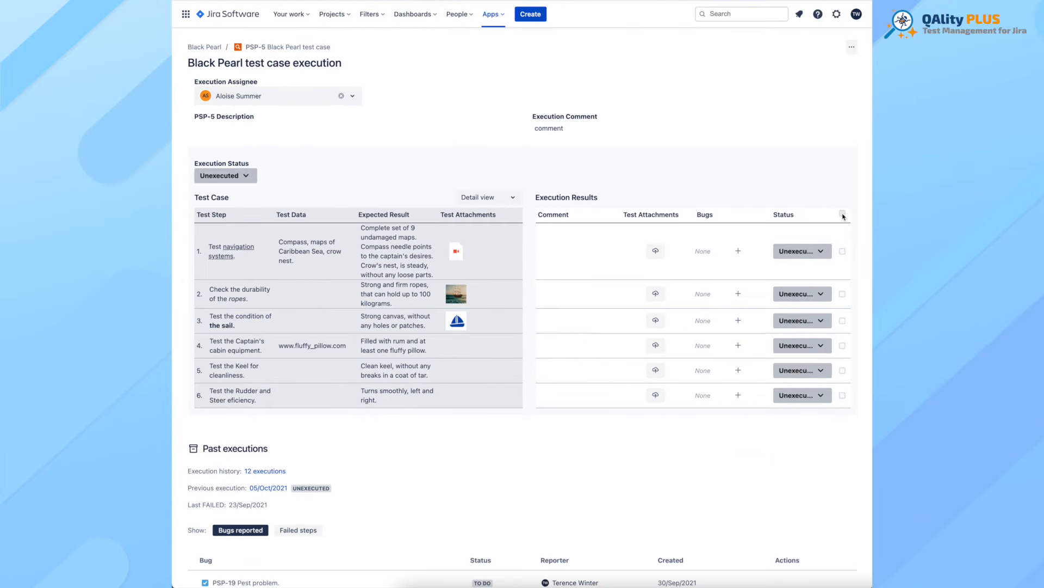
Select all six test steps and bulk-set their status to Passed.
left_click(842, 214)
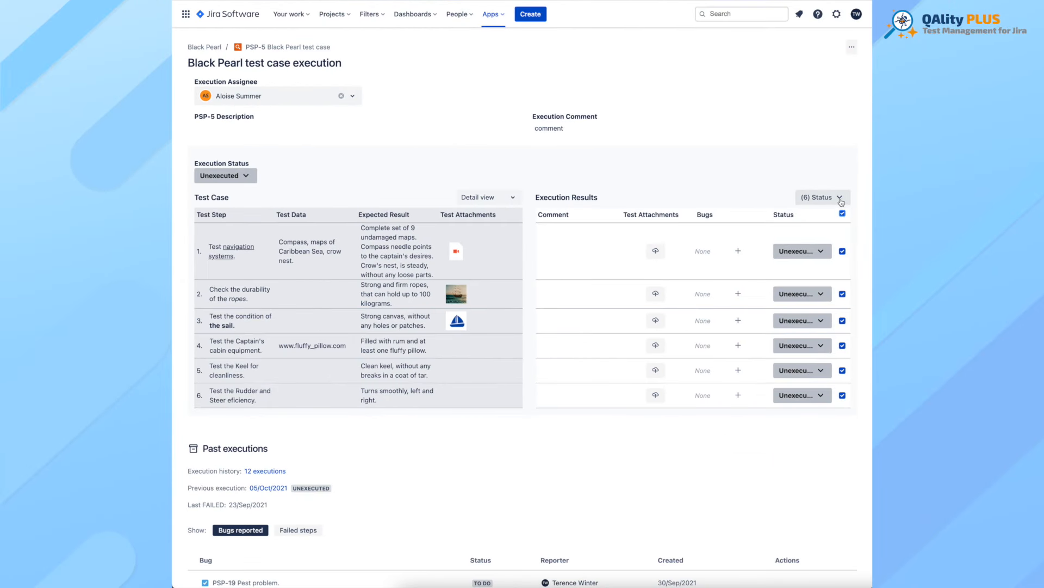
left_click(822, 197)
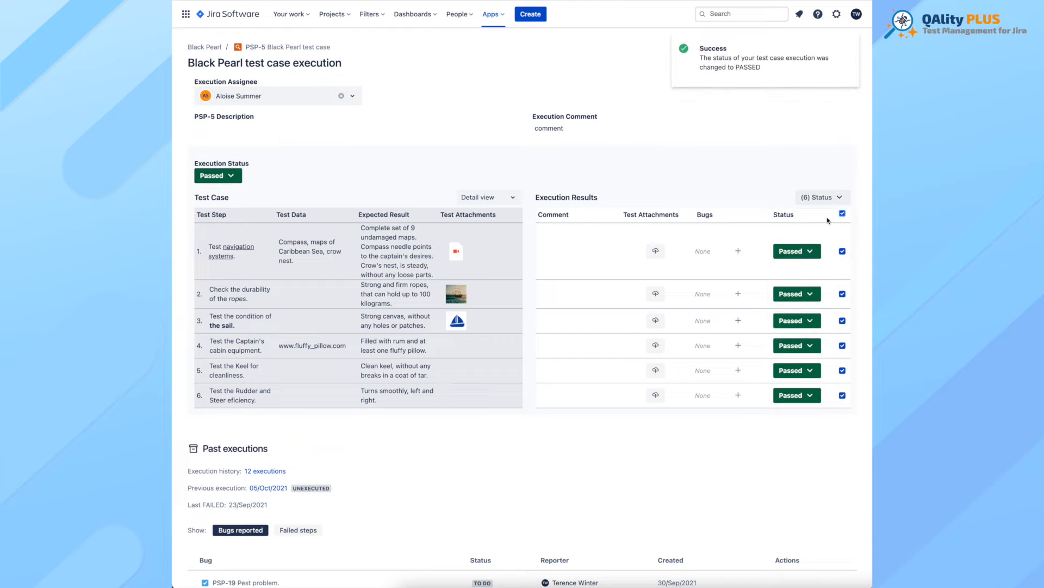
mouse_move(827, 315)
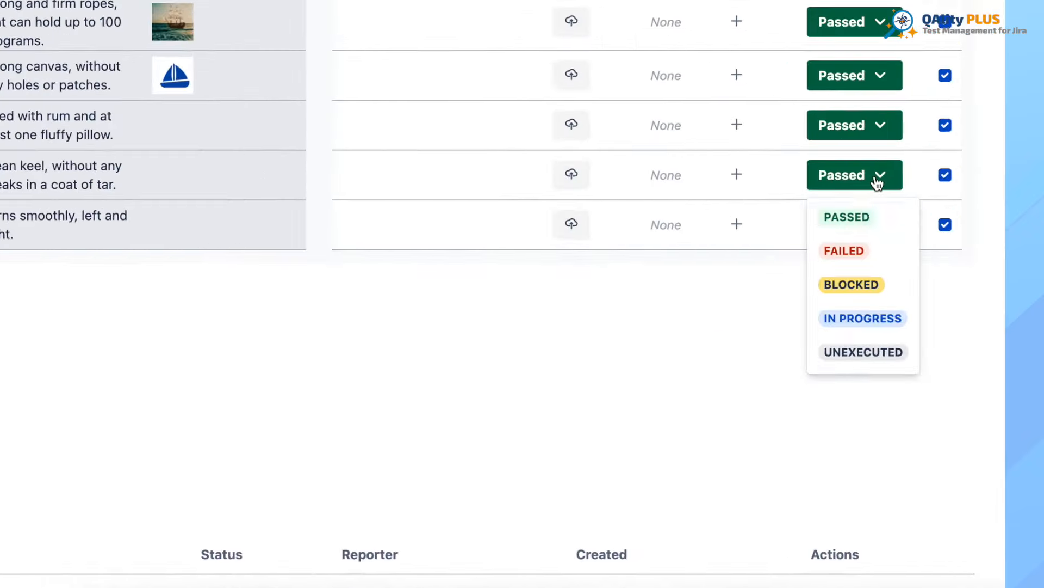
Fail the keel step, comment 'Kell is full of shellfish', and link new bug PSP-25 'Pest problem'.
left_click(843, 250)
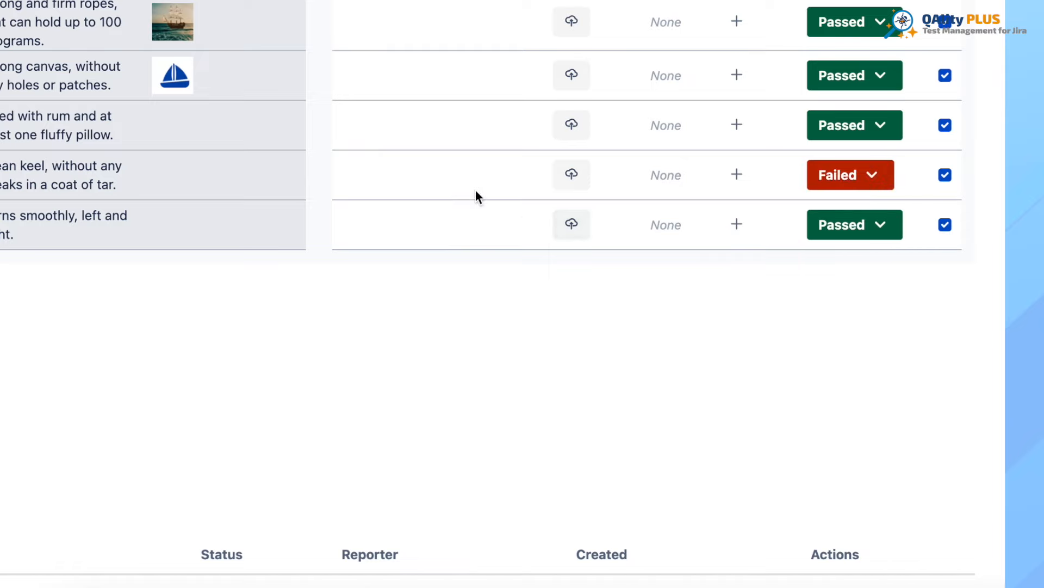
type("Kell")
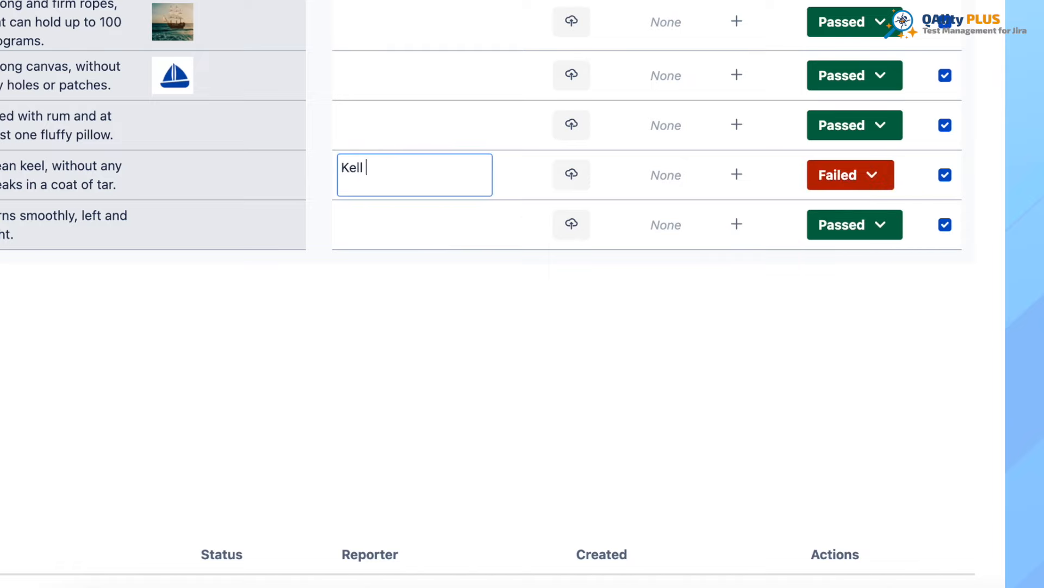
left_click(737, 175)
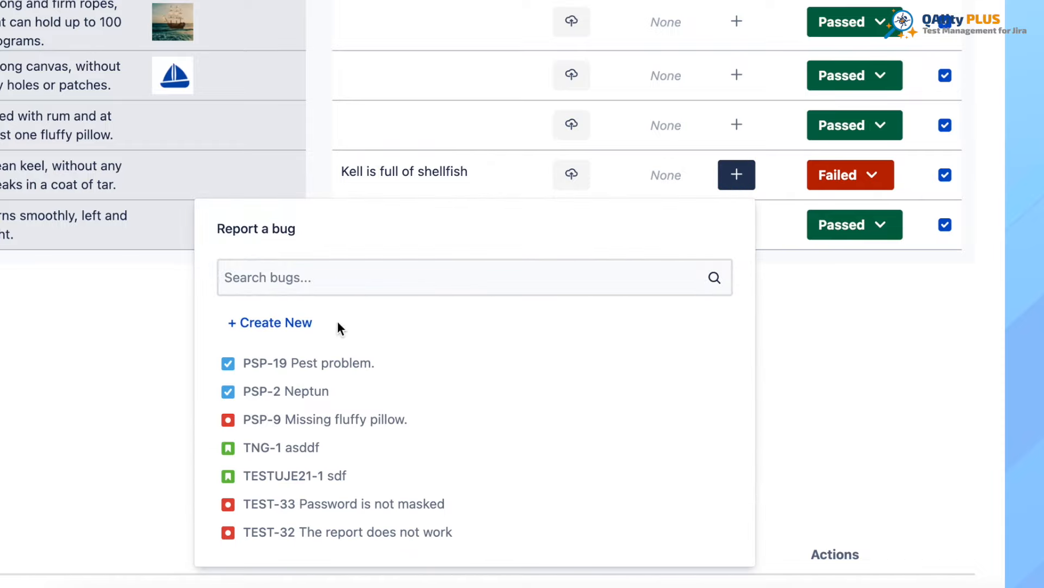
left_click(269, 322)
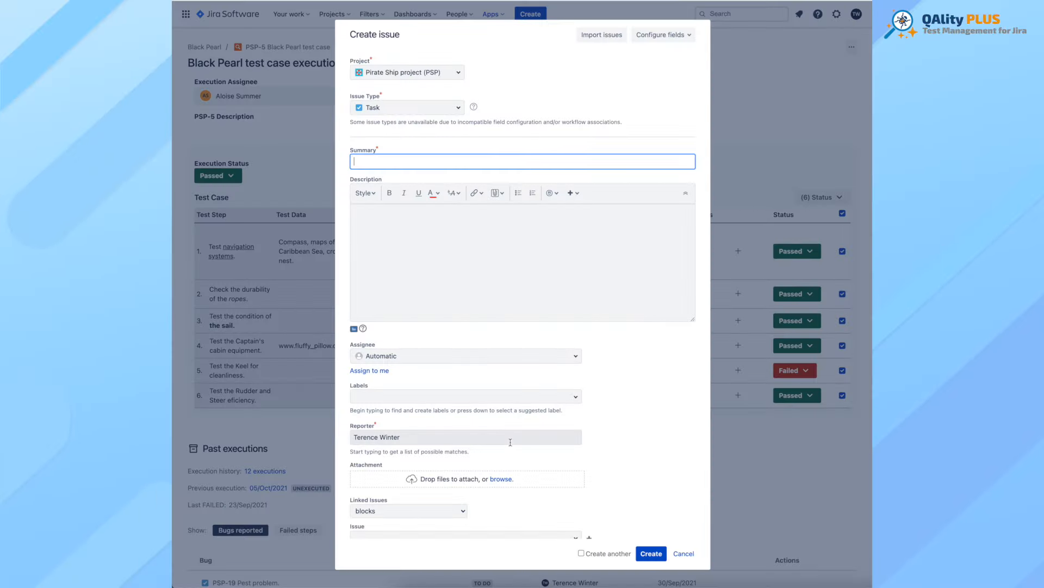
left_click(651, 553)
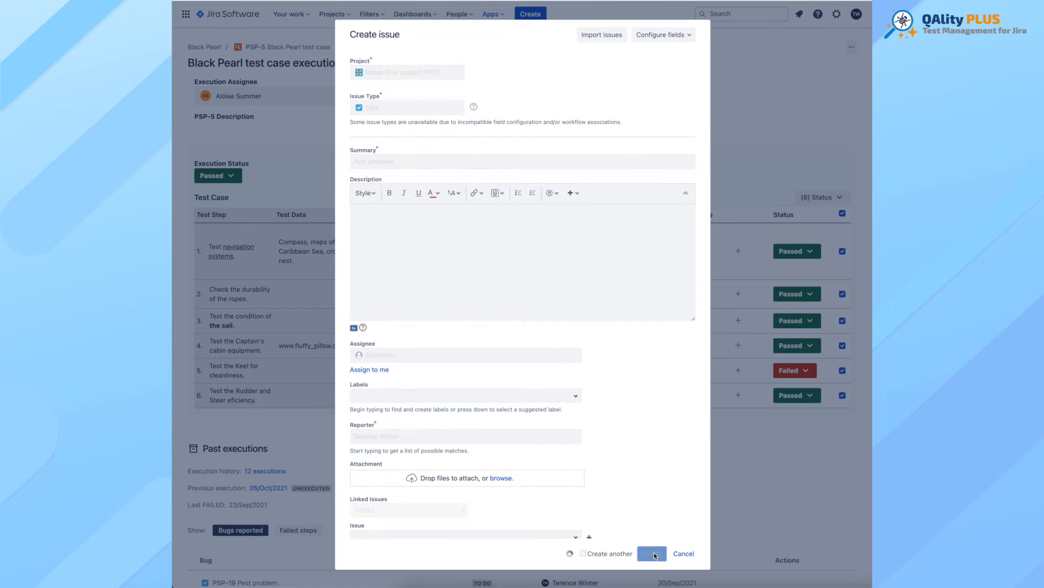
left_click(652, 552)
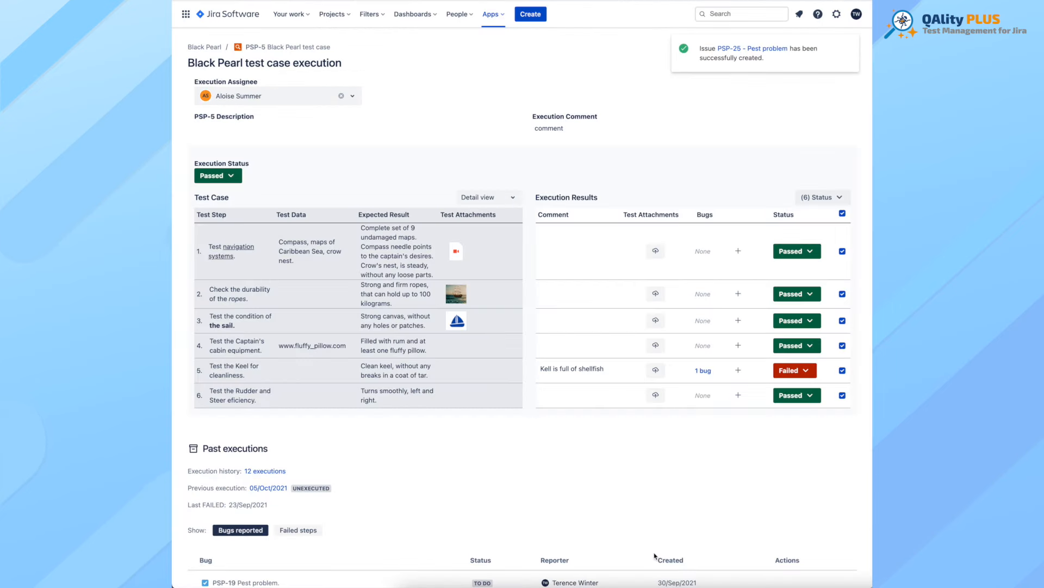
scroll("down", 3)
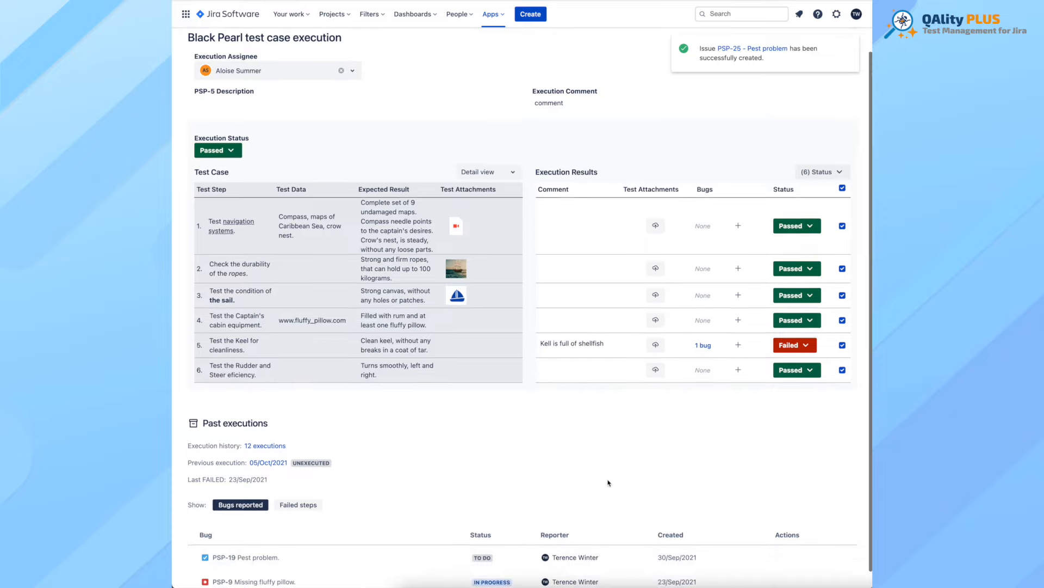
Scroll down the Black Pearl execution page.
scroll("down", 3)
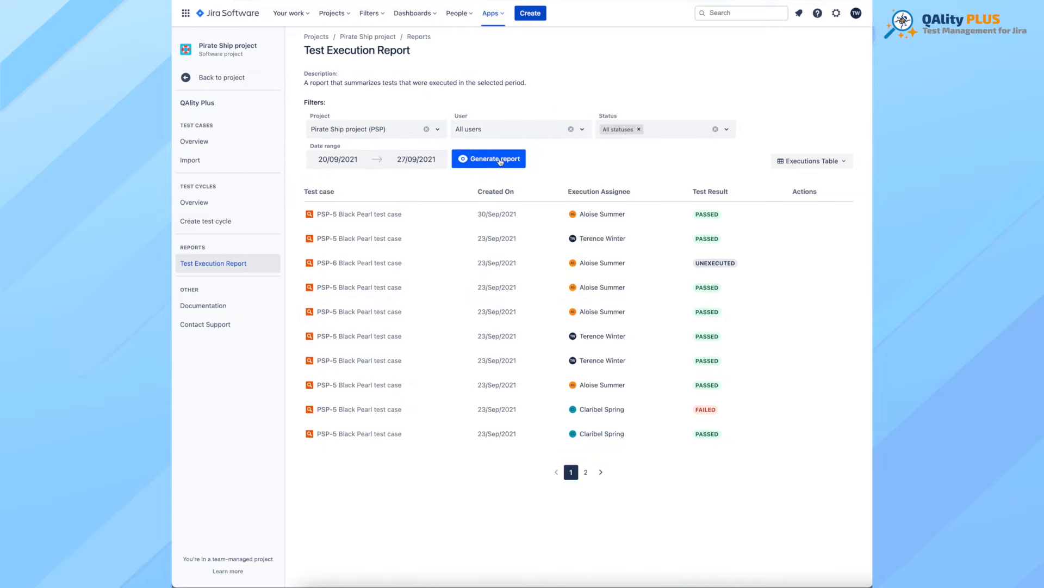
Generate the Pirate Ship execution report and switch it to the assignee chart.
left_click(489, 158)
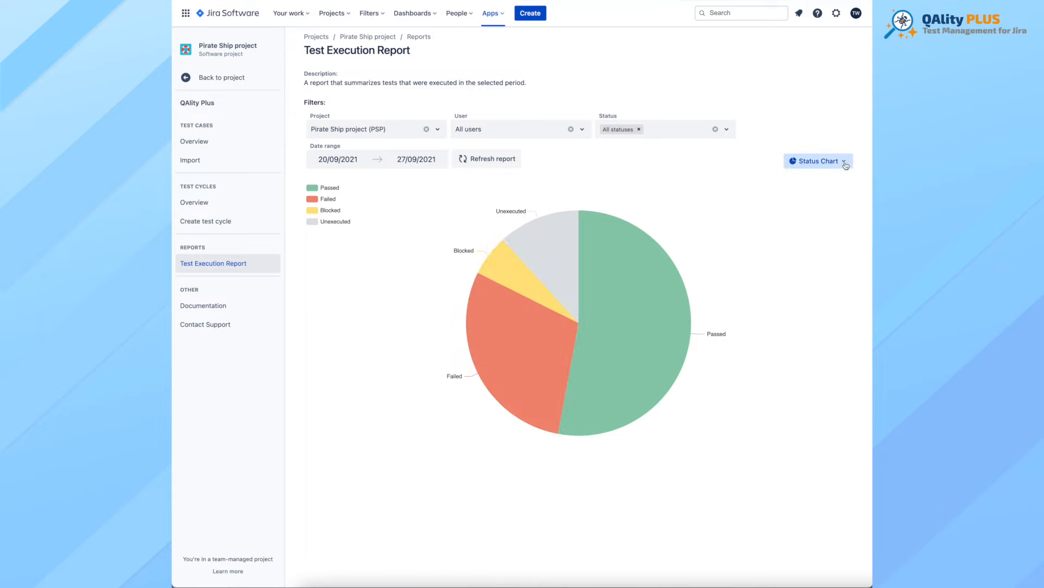
left_click(818, 161)
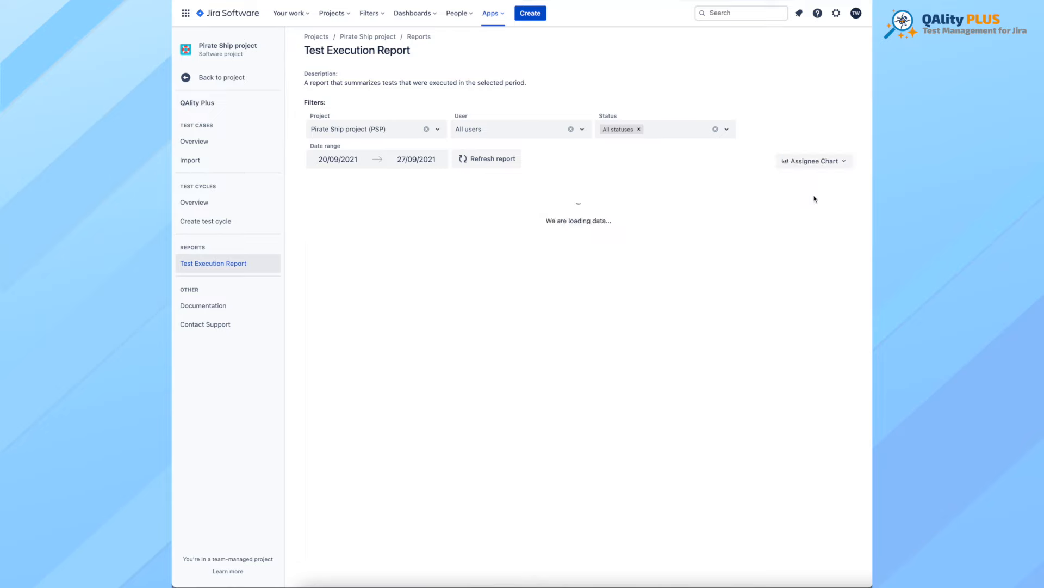